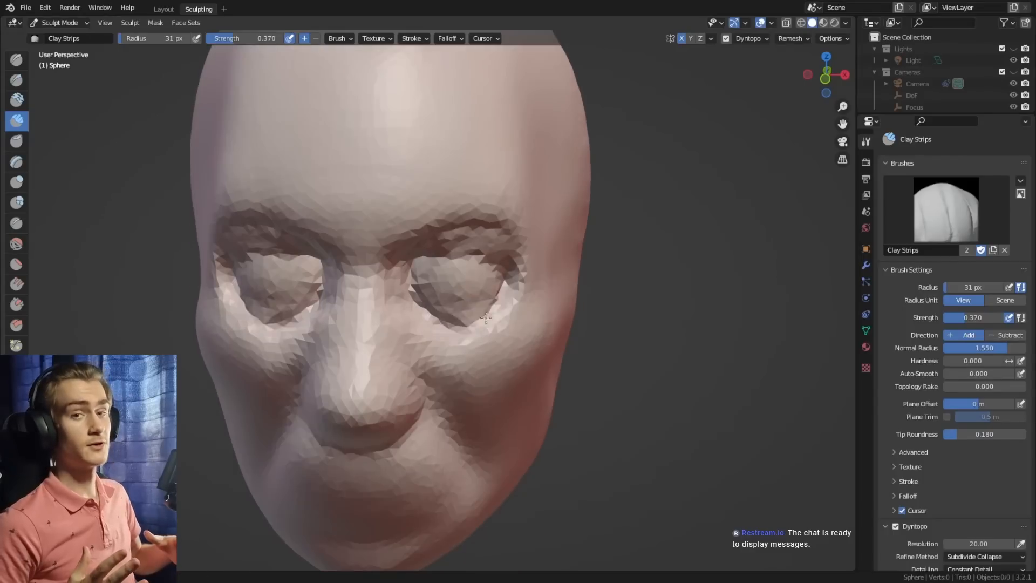
- Move from the face-crease sculpting clips to the finished winged, green-haired character
{"action": "left_click", "coordinate": [17, 222]}
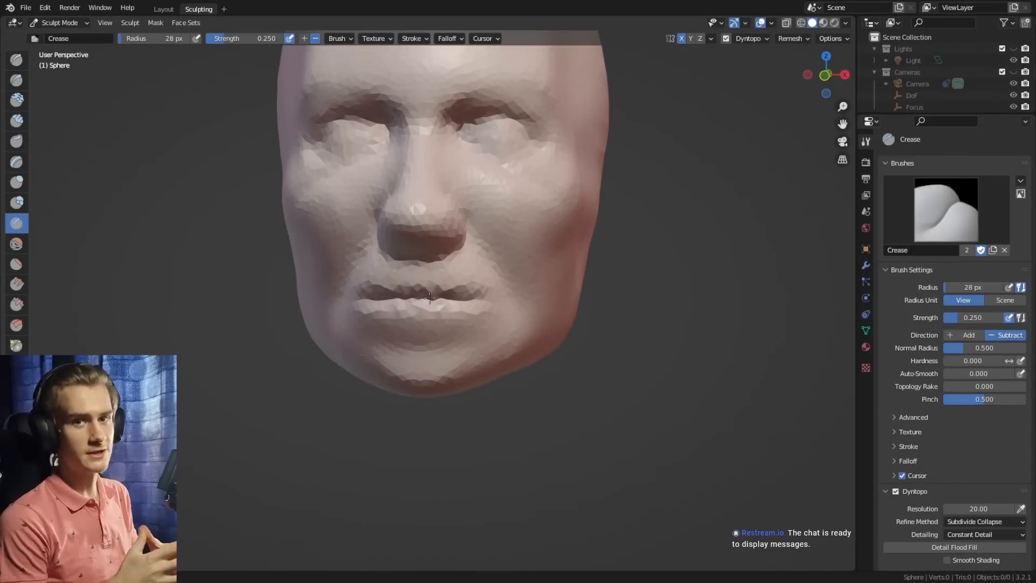
{"action": "left_click", "coordinate": [163, 9]}
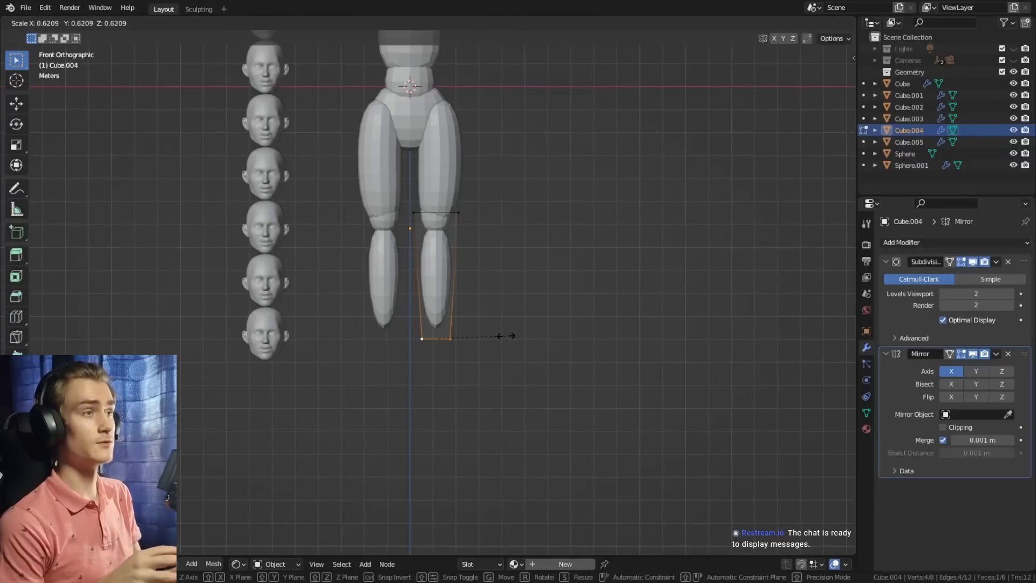
{"action": "left_click", "coordinate": [198, 9]}
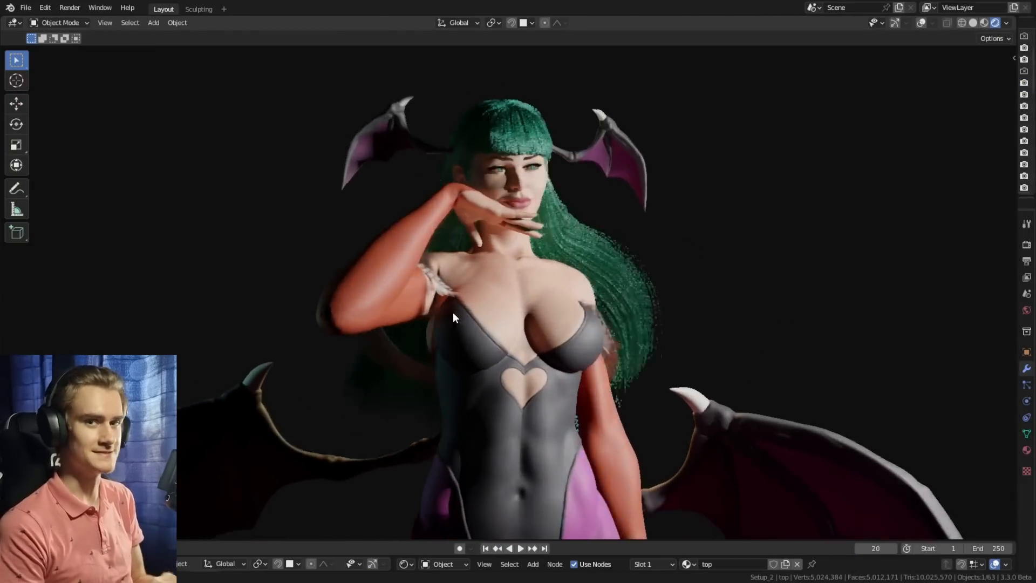
- Jump to the scene with the head sculpt duplicated beside the original
{"action": "left_click", "coordinate": [198, 9]}
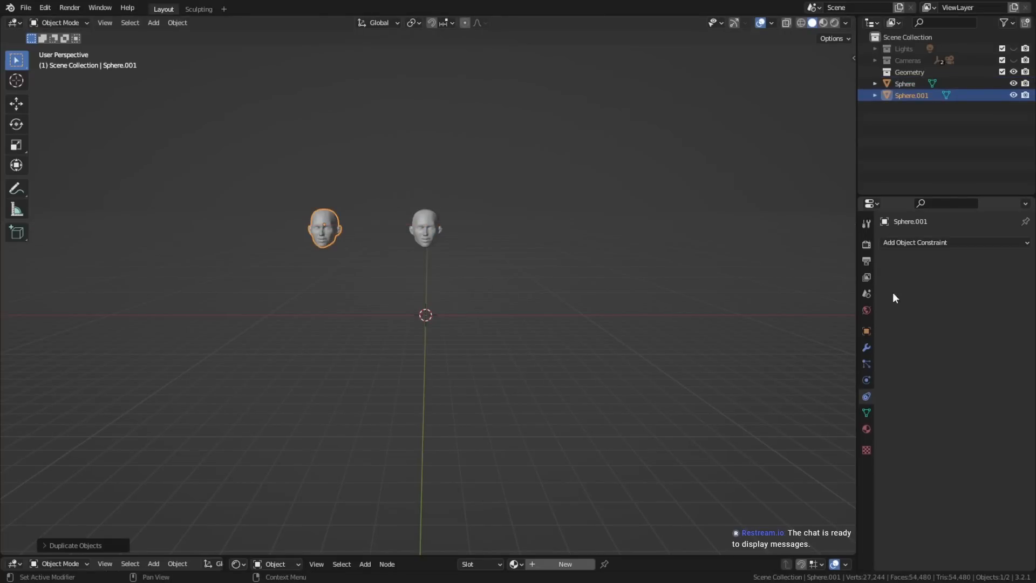
- Give the copied head an Array modifier with count 8 stacking downward
{"action": "left_click", "coordinate": [865, 348]}
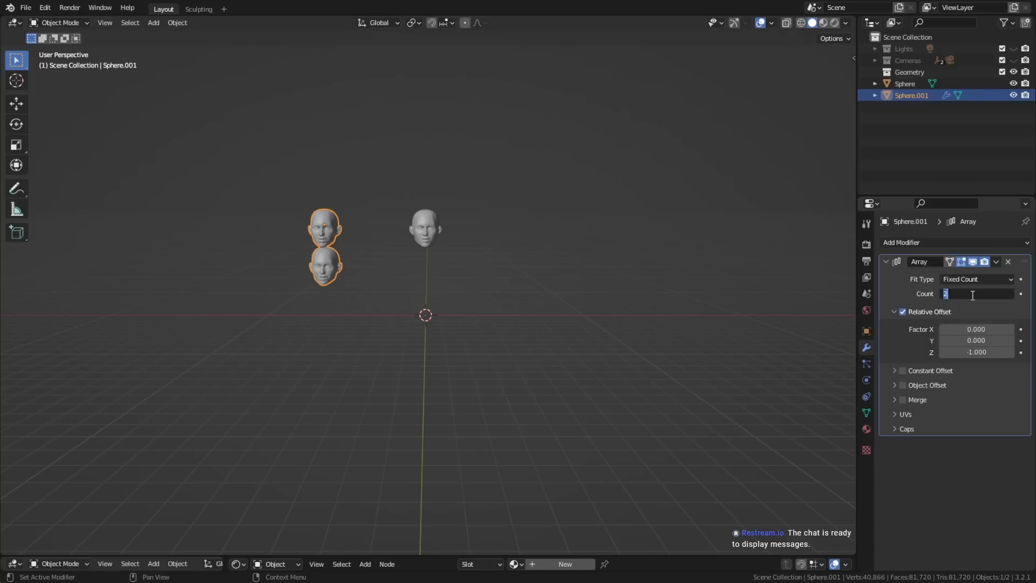
{"action": "type", "text": "8"}
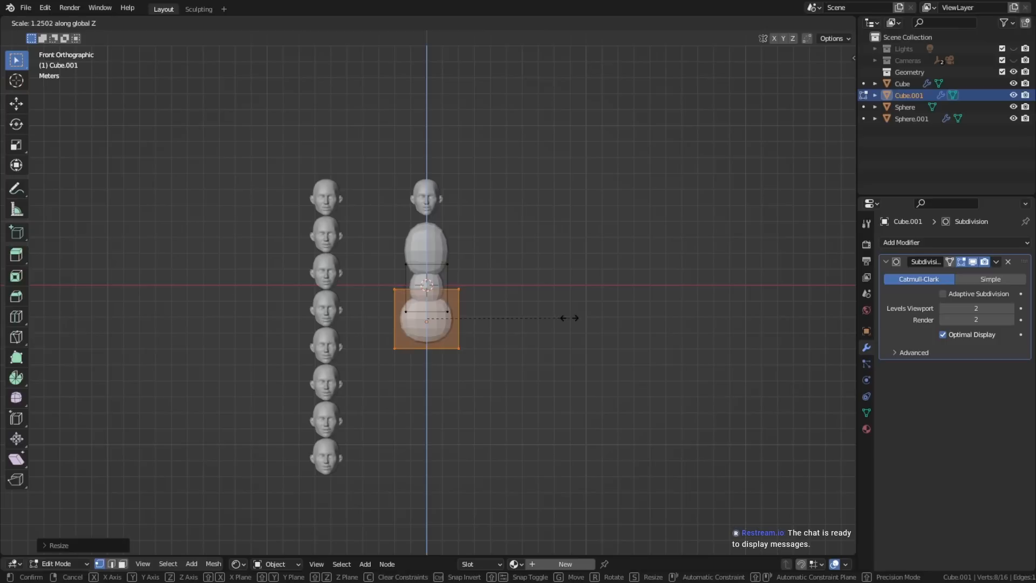
- Stretch the torso block, separate the lower leg into its own object, and push the foot forward
{"action": "left_click", "coordinate": [900, 242]}
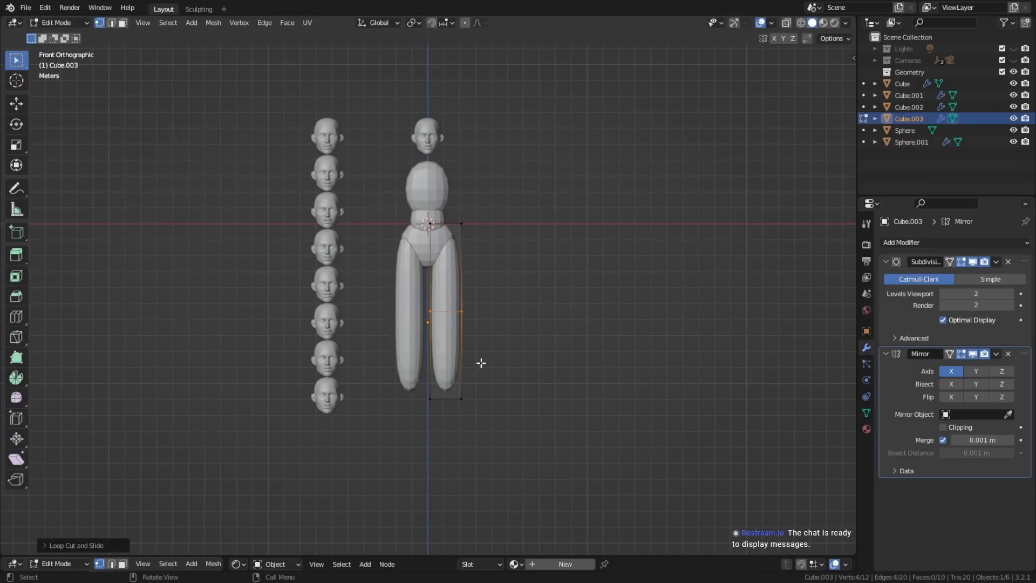
{"action": "key", "text": "p"}
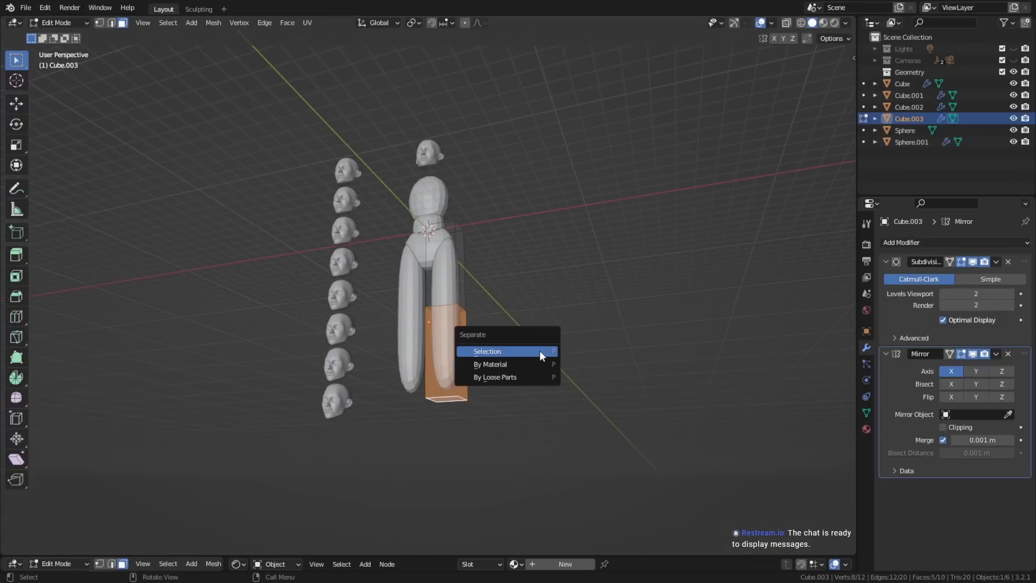
{"action": "left_click", "coordinate": [487, 351]}
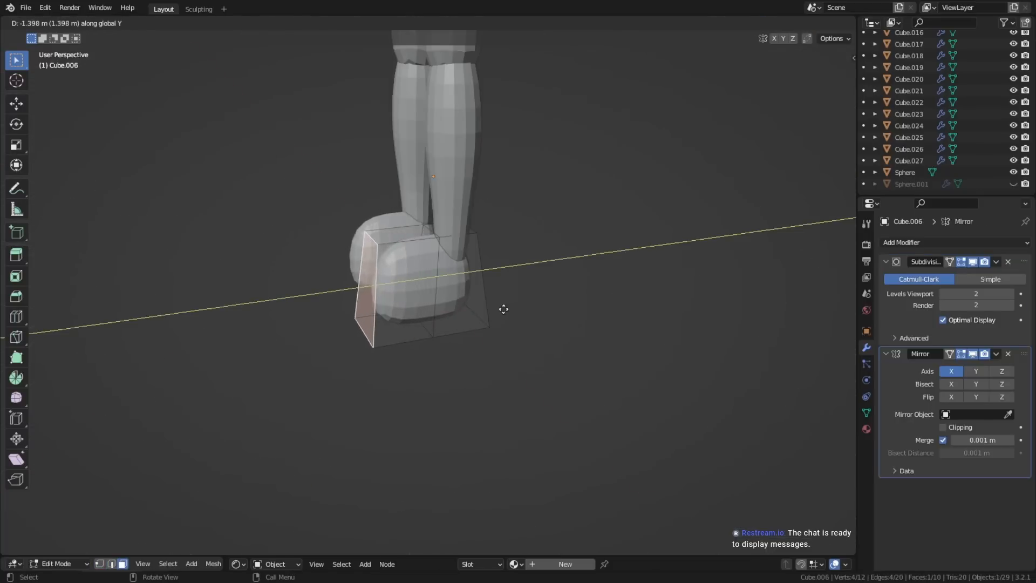
{"action": "left_click_drag", "start_coordinate": [504, 308], "coordinate": [499, 342]}
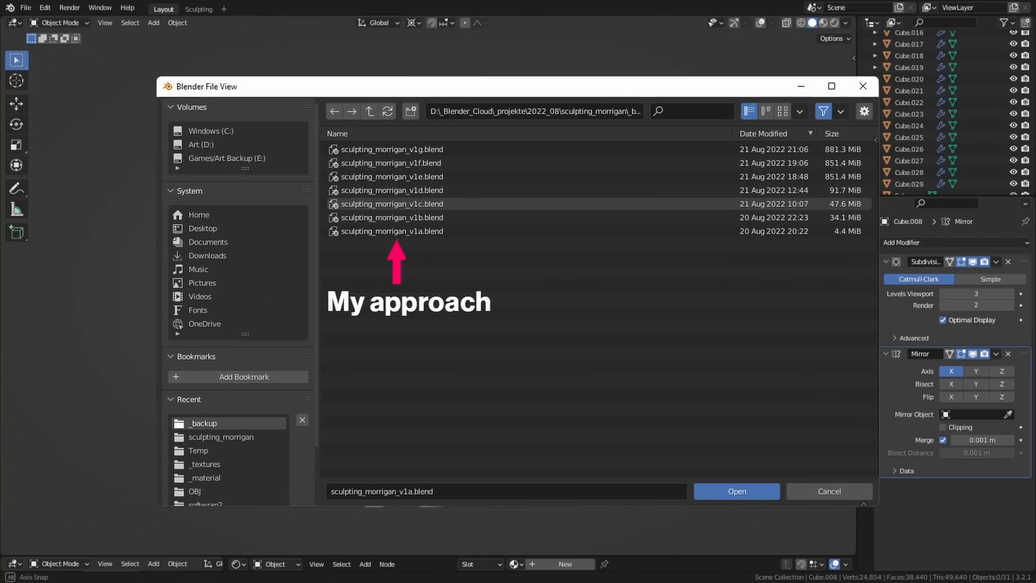
- Open the later saved version showing the full-body mannequin with arms and jointed fingers
{"action": "left_click", "coordinate": [735, 491]}
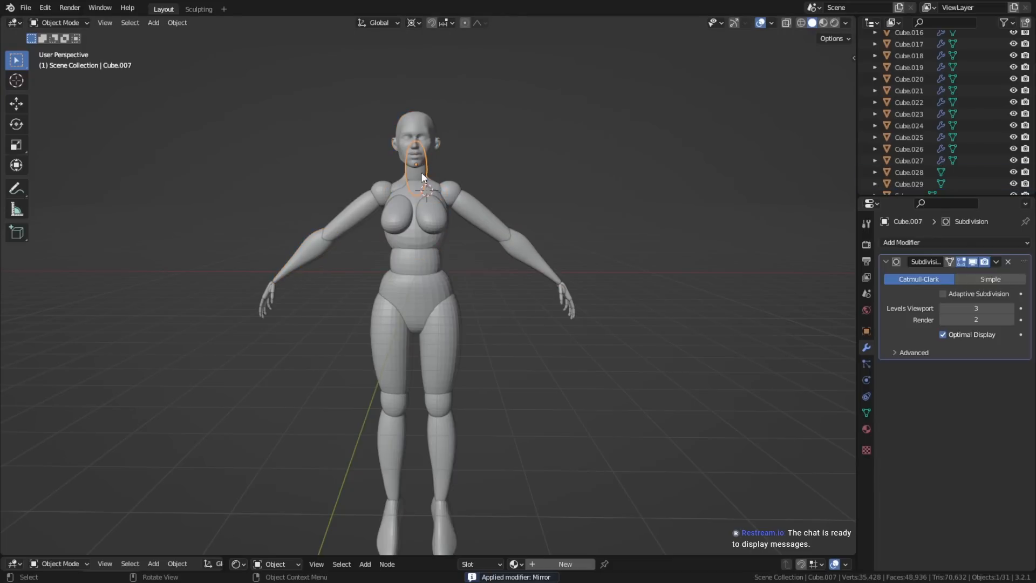
{"action": "left_click", "coordinate": [198, 8]}
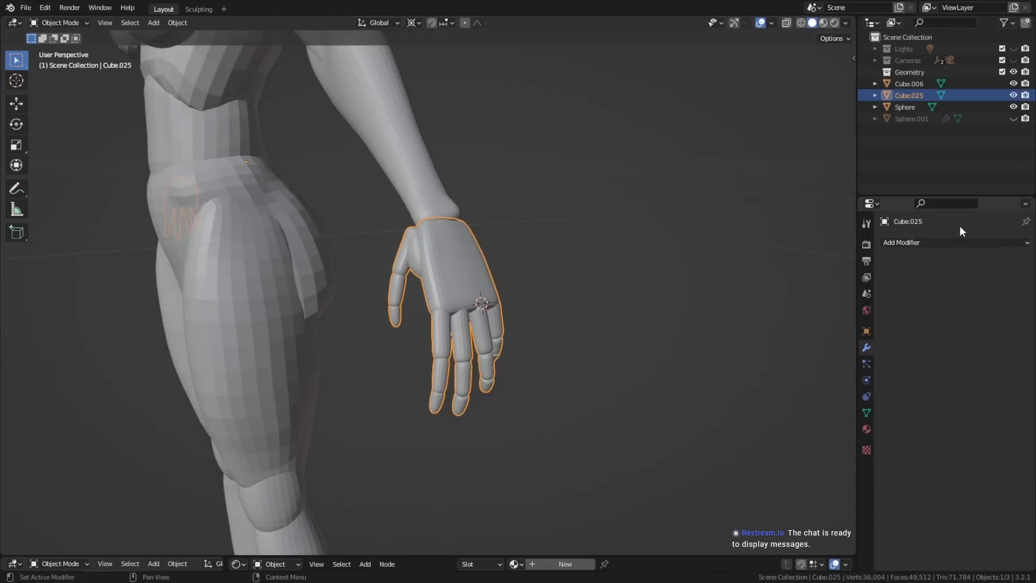
- Advance to the remeshed single-body sculpt and detailed head with mirrored eyeballs
{"action": "left_click", "coordinate": [901, 242]}
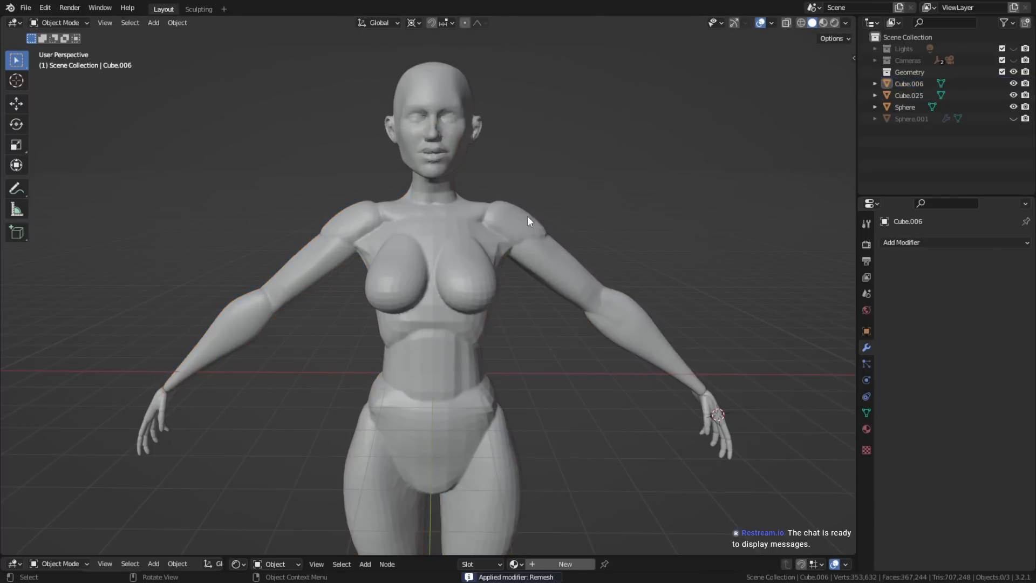
{"action": "left_click", "coordinate": [198, 8]}
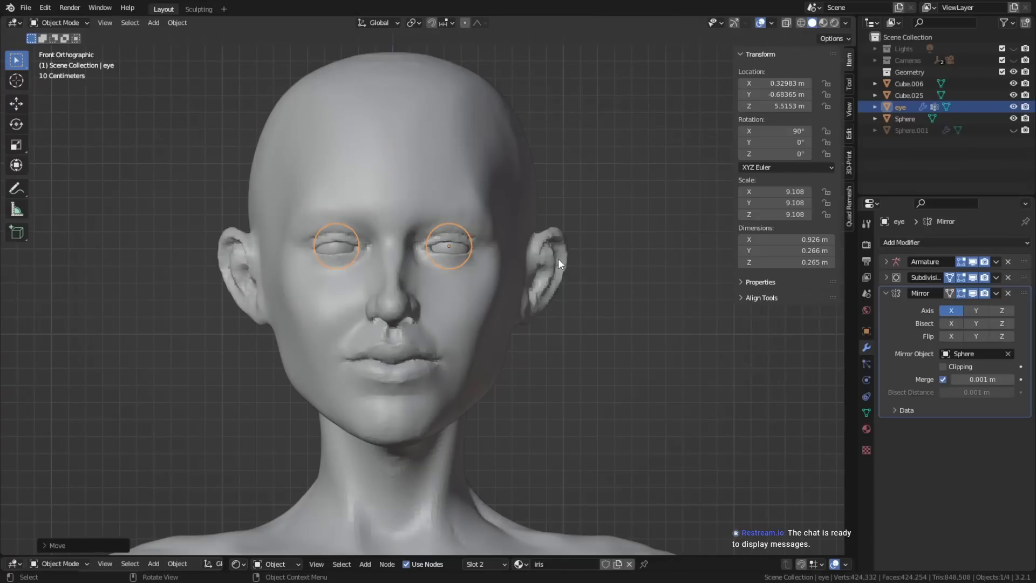
- Skip ahead to the long-haired figure lit by the waterfall HDRI
{"action": "left_click", "coordinate": [198, 8]}
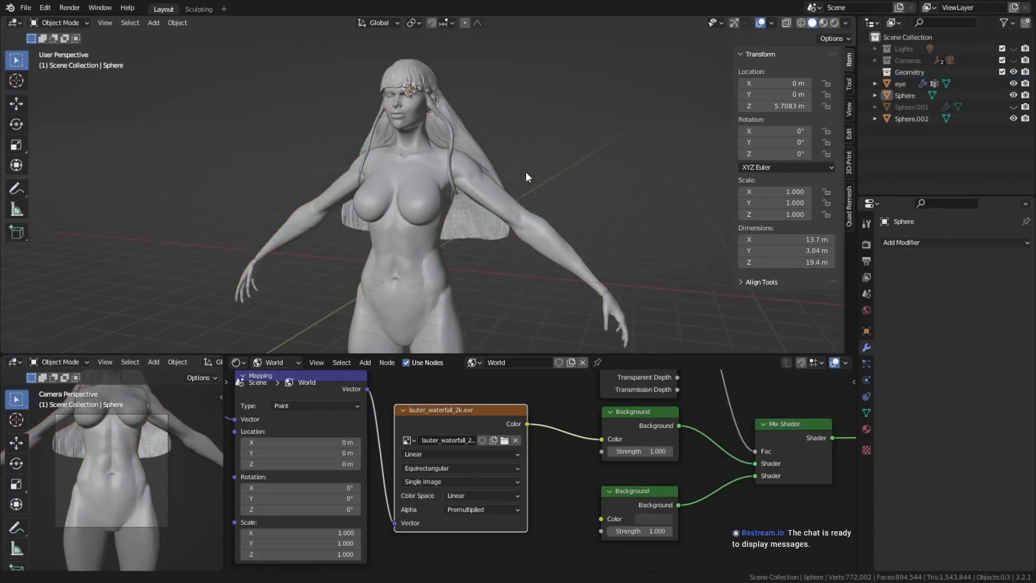
{"action": "left_click", "coordinate": [199, 9]}
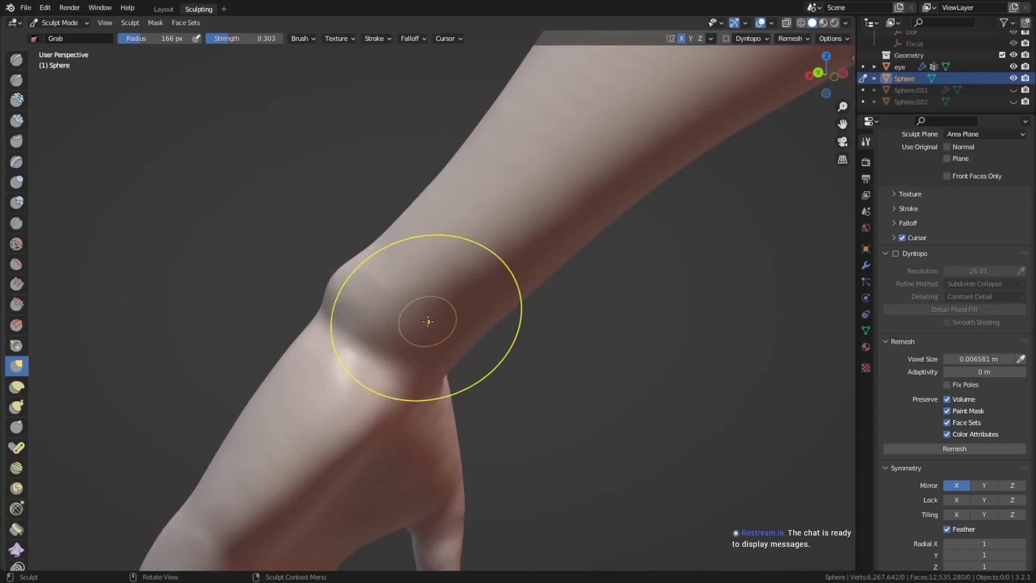
- Drag the Grab brush over the wrist bulge to smooth its shape
{"action": "left_click_drag", "start_coordinate": [429, 320], "coordinate": [525, 271]}
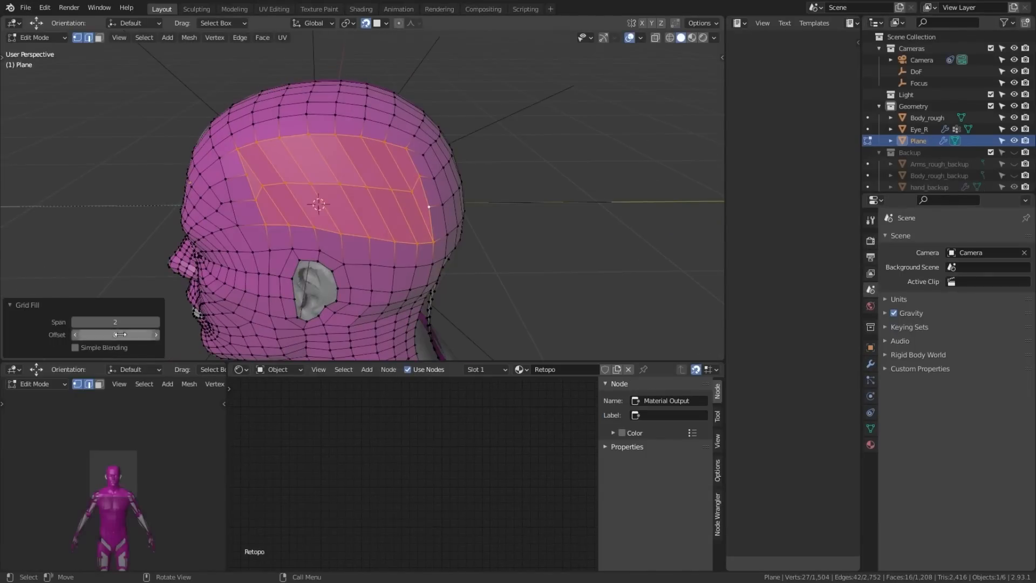
- Drag the Grid Fill offset to realign the filled grid with the skull edges
{"action": "left_click_drag", "start_coordinate": [115, 334], "coordinate": [157, 335]}
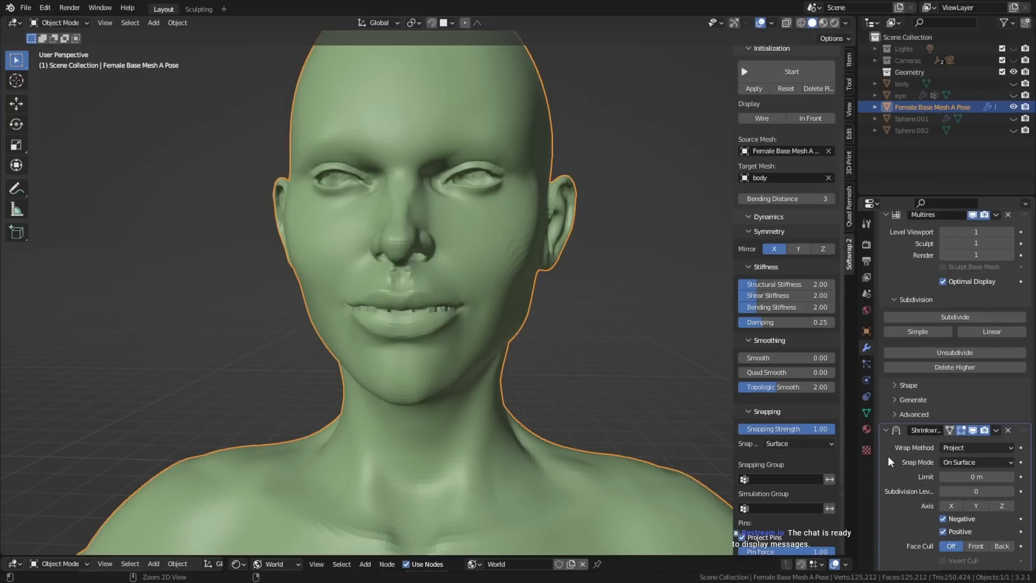
- Move to the wrapped base mesh and sculpt the corner of the mouth
{"action": "left_click", "coordinate": [198, 9]}
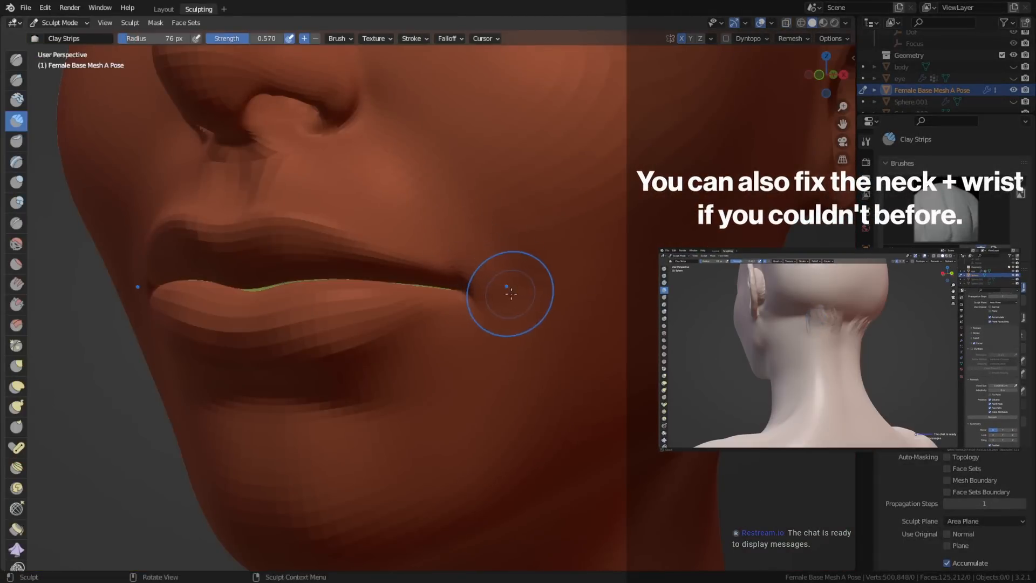
{"action": "left_click", "coordinate": [17, 223]}
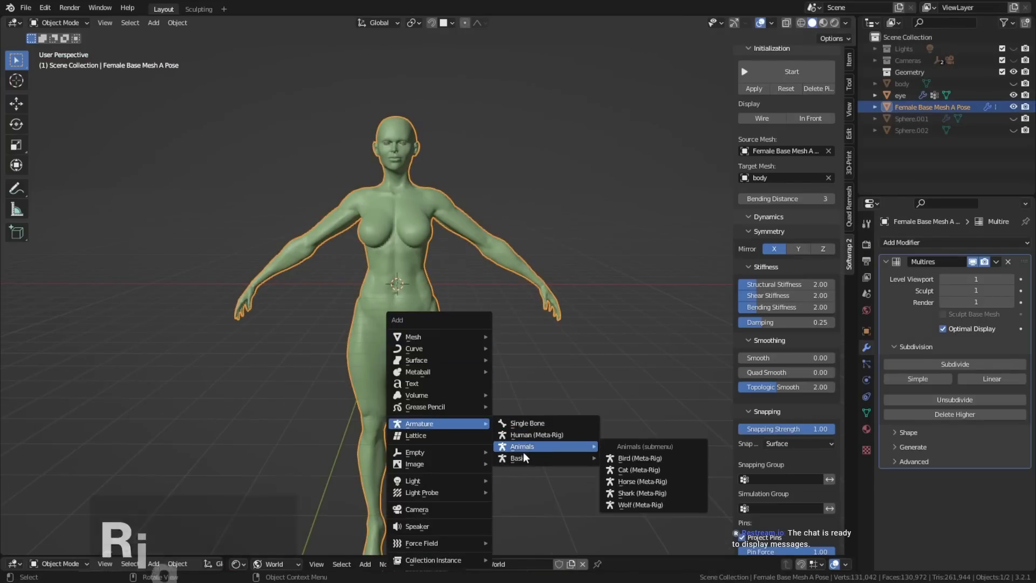
- Add a Human Meta-Rig armature, then step back through the undo history to remove it
{"action": "left_click", "coordinate": [536, 434]}
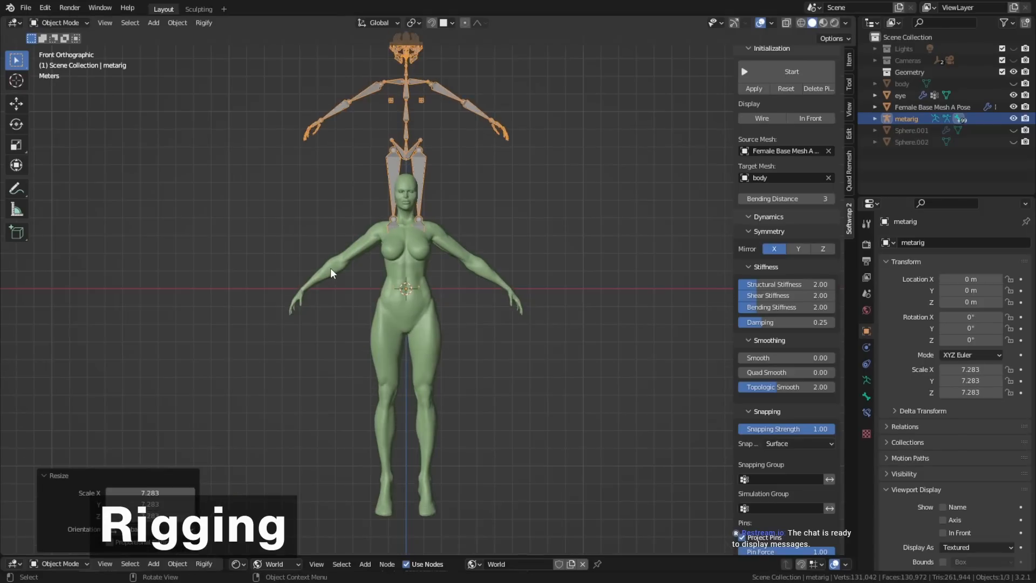
{"action": "left_click", "coordinate": [45, 7]}
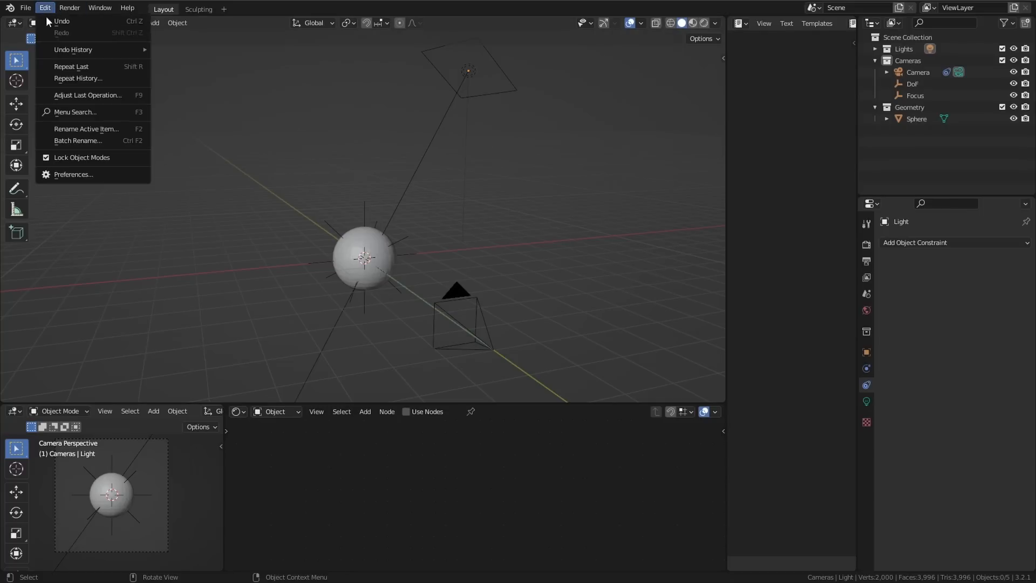
{"action": "left_click", "coordinate": [73, 175]}
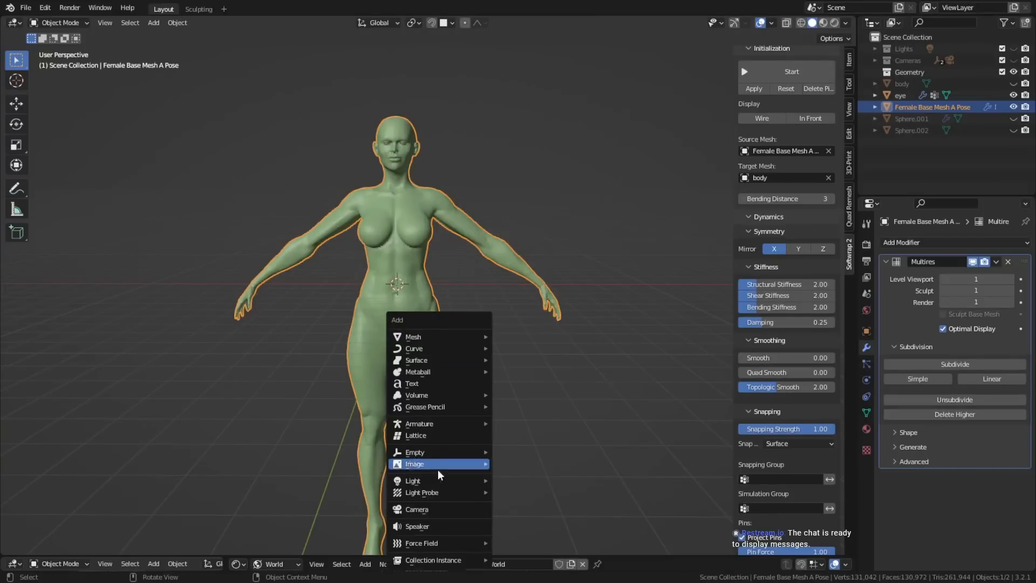
{"action": "mouse_move", "coordinate": [419, 423]}
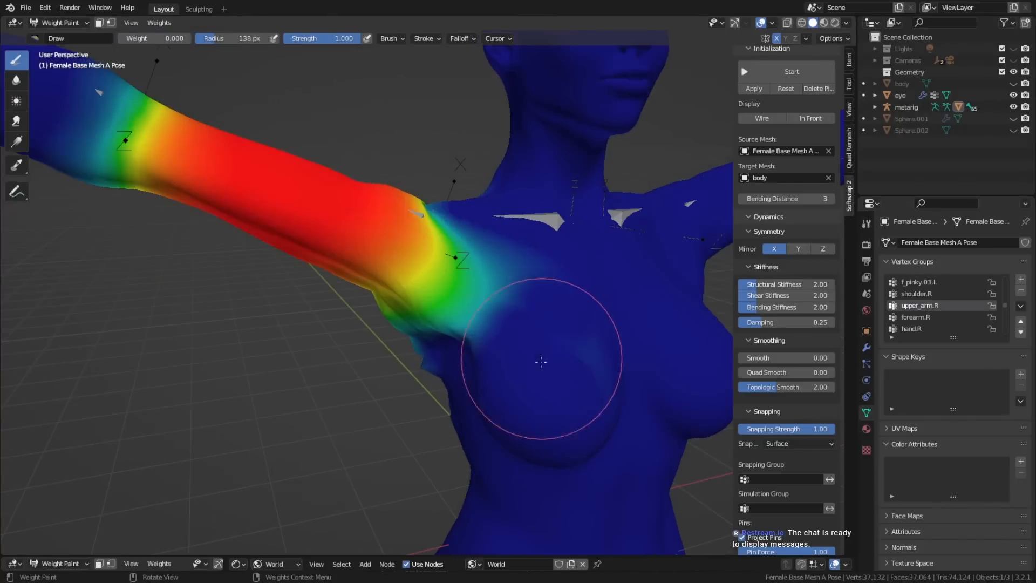
- Switch to the workspace for painting the upper_arm.R shoulder weights
{"action": "left_click", "coordinate": [159, 23]}
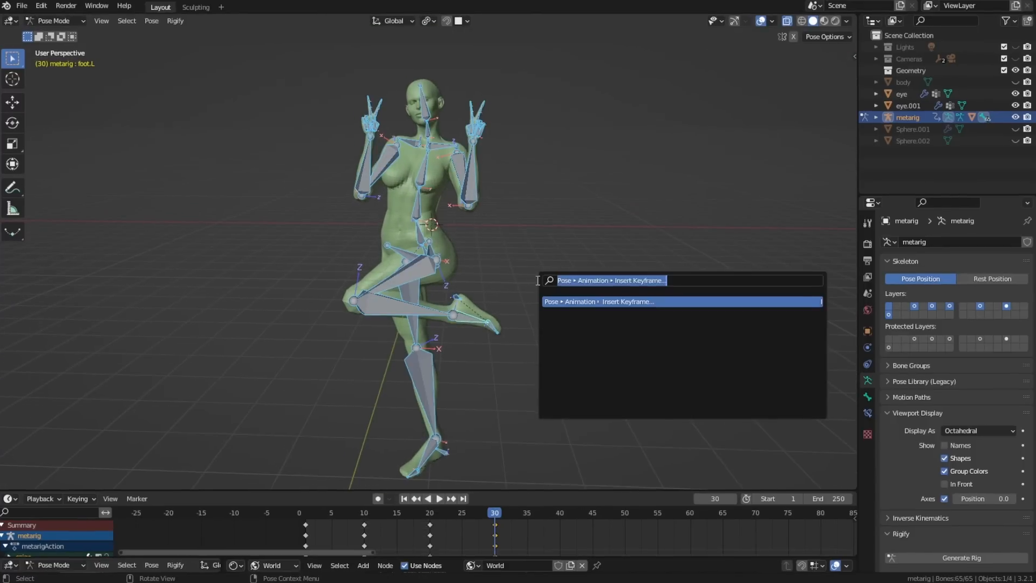
- Insert a Rotation keyframe on the selected bones and move to a later frame
{"action": "type", "text": "insert"}
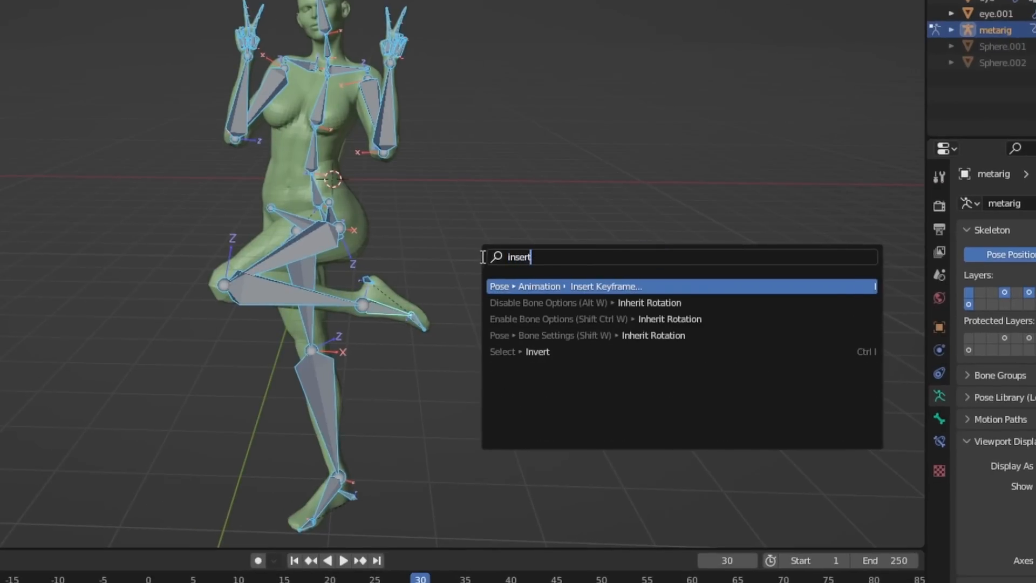
{"action": "left_click", "coordinate": [605, 286]}
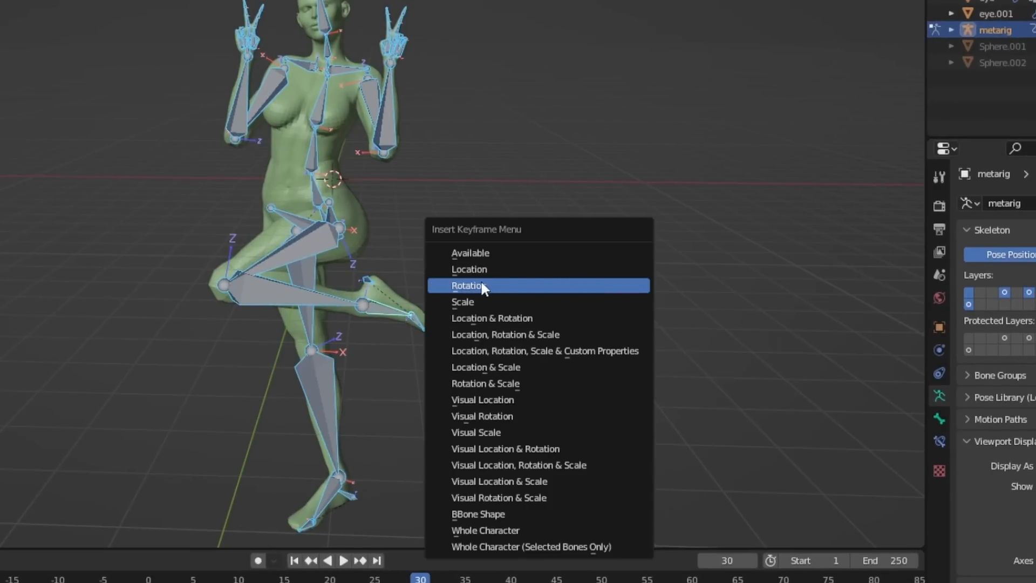
{"action": "left_click", "coordinate": [471, 286]}
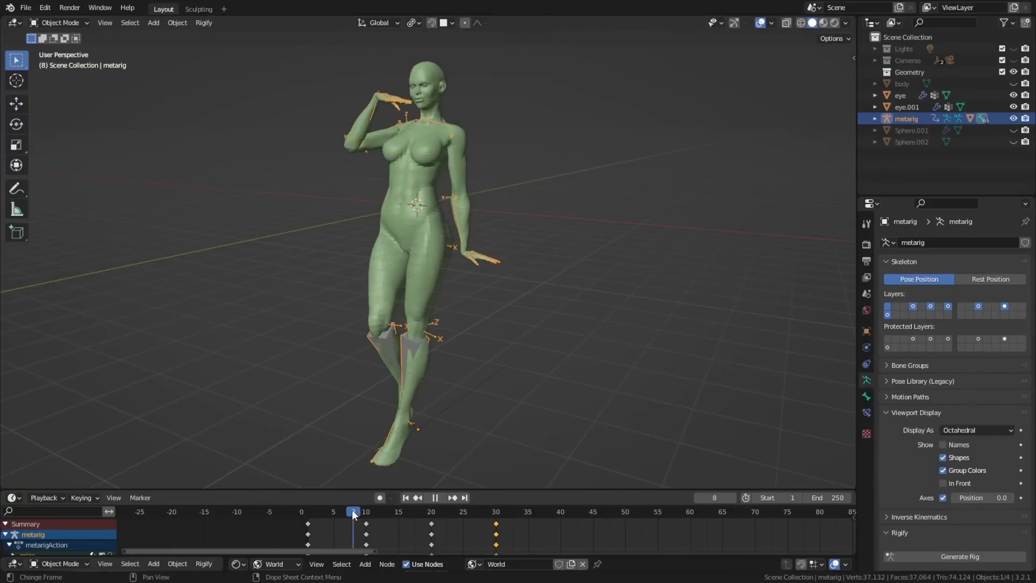
{"action": "left_click", "coordinate": [431, 511]}
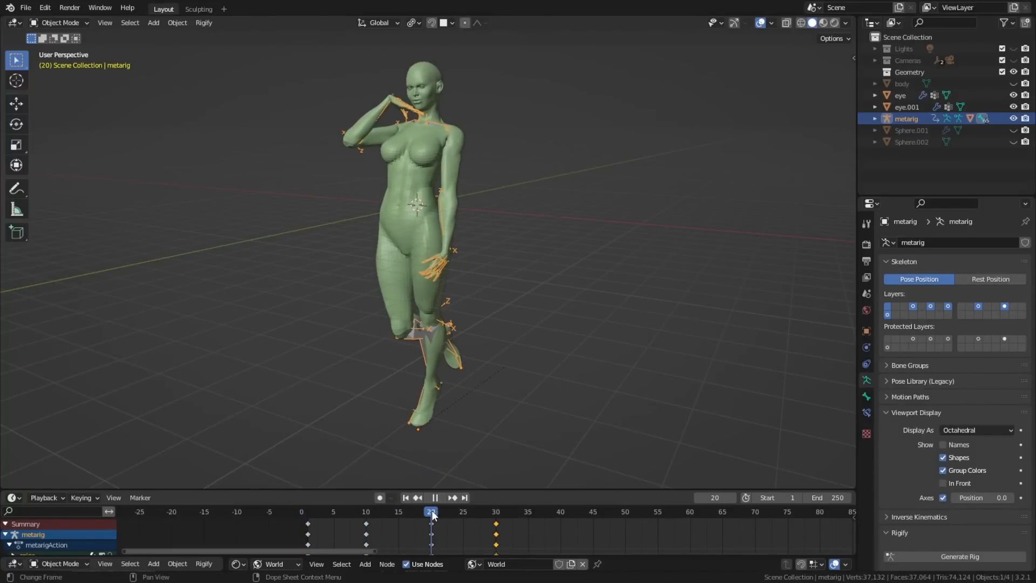
{"action": "left_click", "coordinate": [198, 8]}
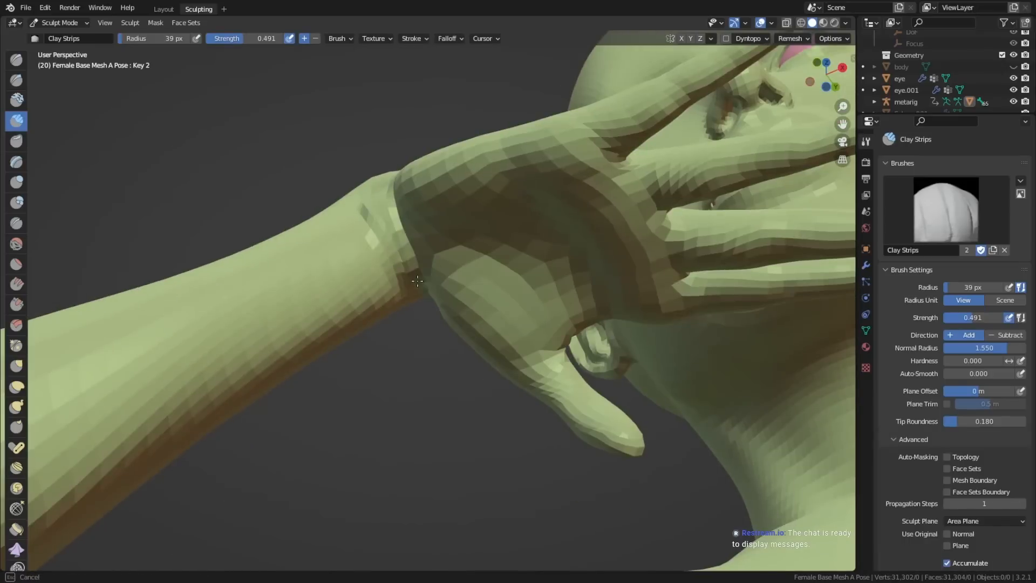
- Build up the wrist and pull the hip into a smoother shape
{"action": "left_click", "coordinate": [15, 367]}
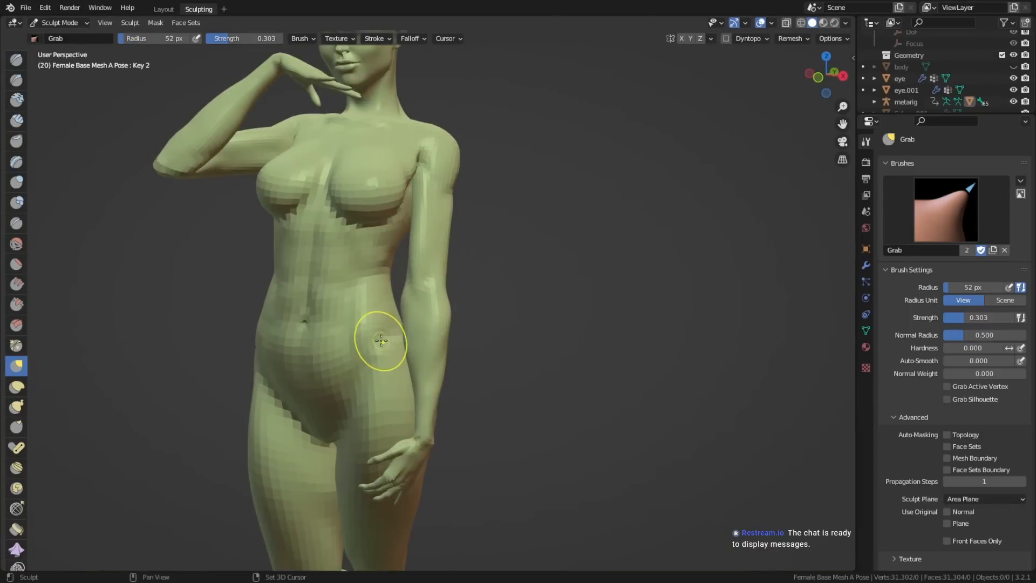
{"action": "left_click_drag", "start_coordinate": [380, 340], "coordinate": [476, 258]}
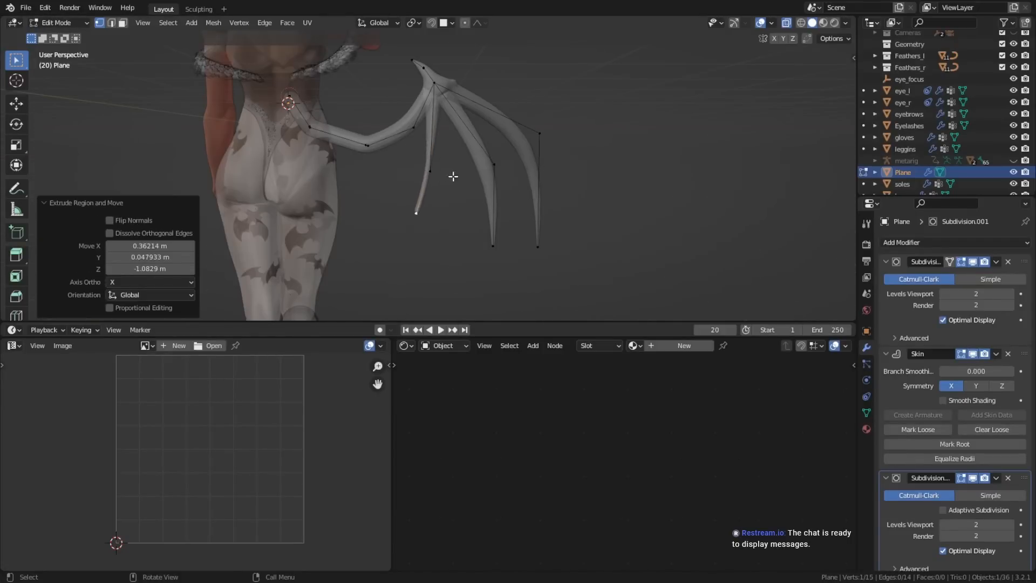
- Switch to the Sculpting workspace for the gloves object
{"action": "left_click", "coordinate": [198, 9]}
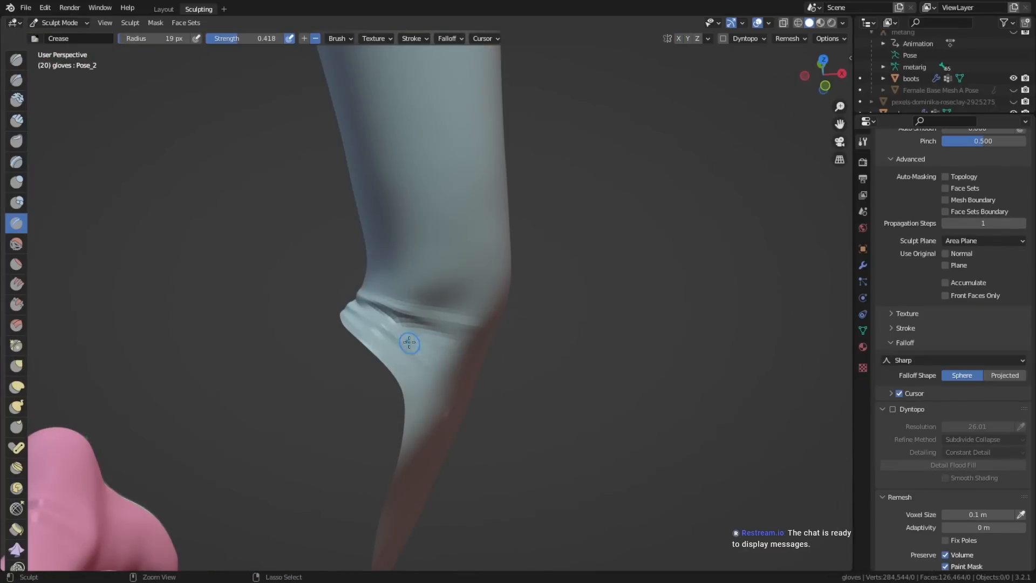
- Draw crease strokes across the glove's elbow bend, then deepen the leggings' fold
{"action": "left_click_drag", "start_coordinate": [410, 341], "coordinate": [569, 344]}
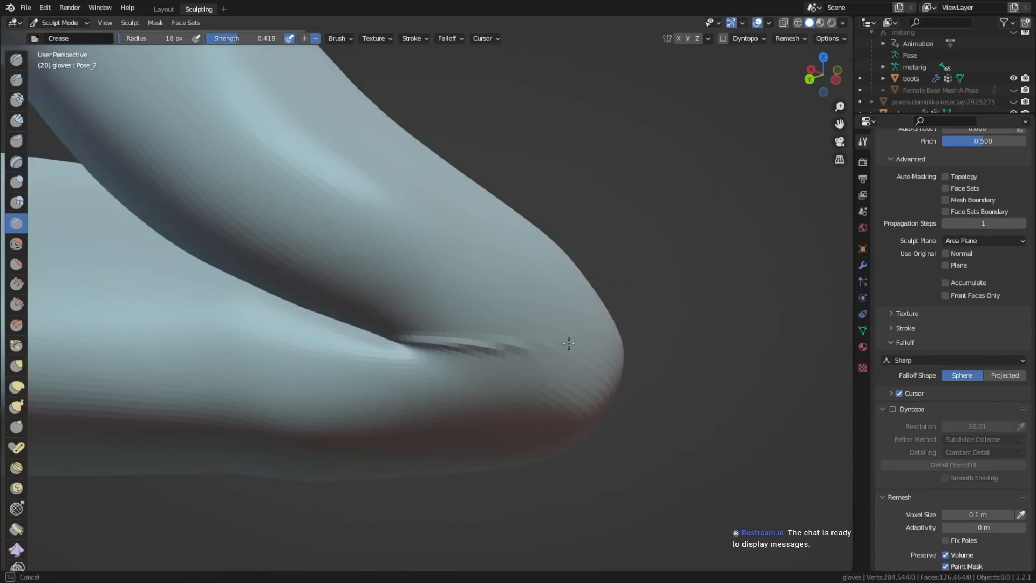
{"action": "left_click_drag", "start_coordinate": [569, 344], "coordinate": [565, 389]}
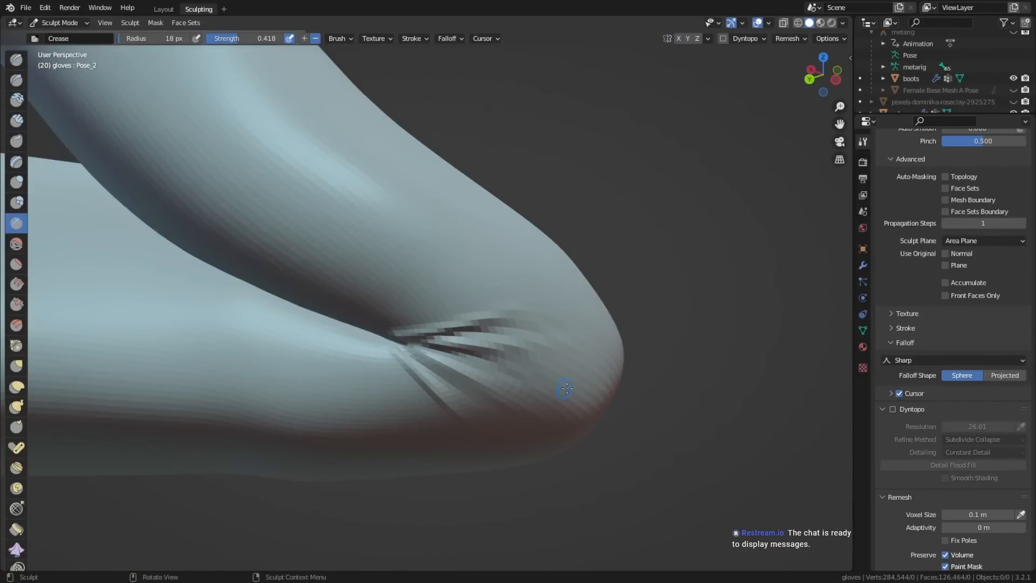
{"action": "left_click", "coordinate": [942, 90]}
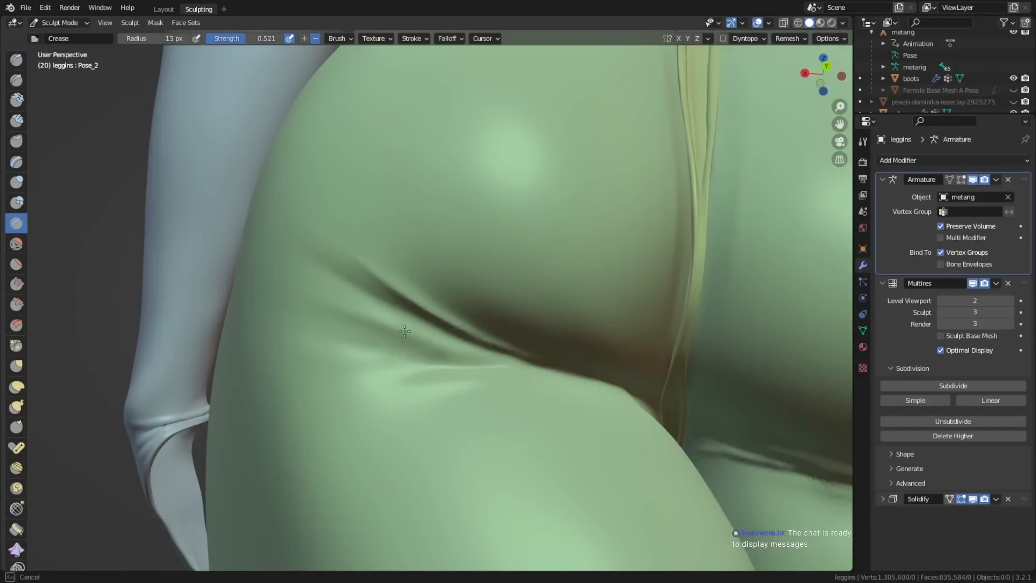
{"action": "left_click", "coordinate": [163, 8]}
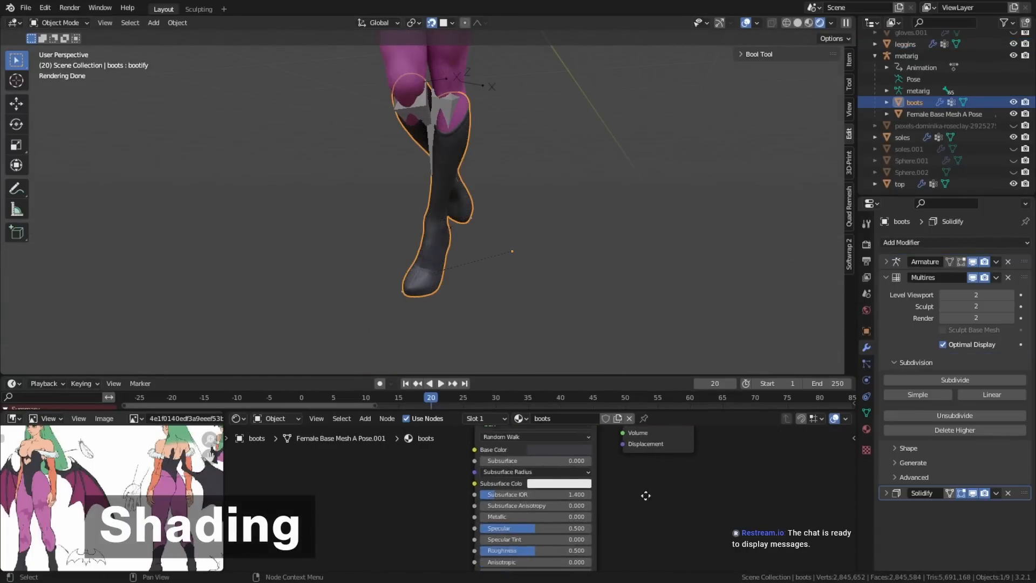
- Give eye_r a Damped Track constraint and confirm the eye_focus target's position
{"action": "left_click", "coordinate": [943, 114]}
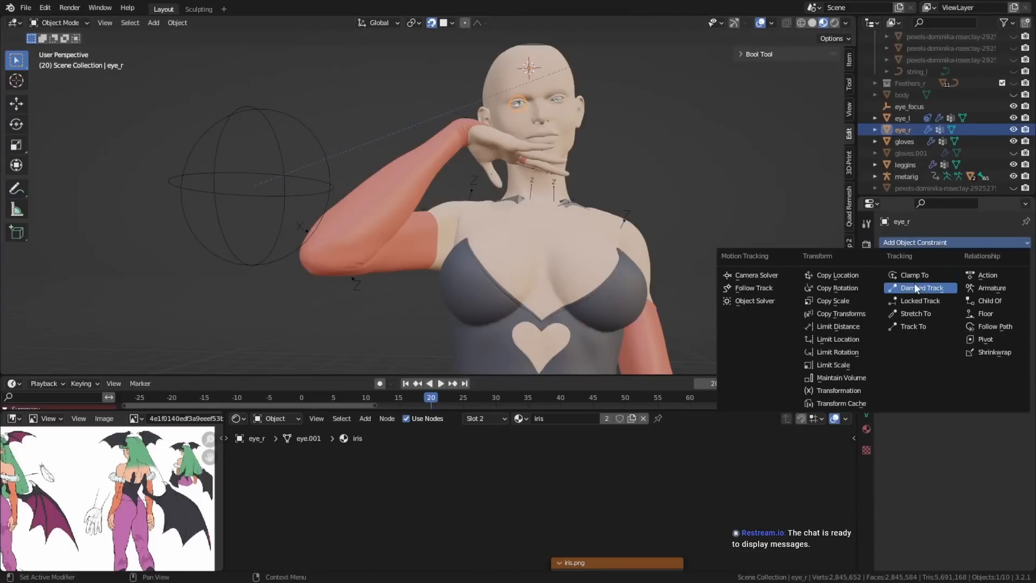
{"action": "left_click", "coordinate": [920, 288]}
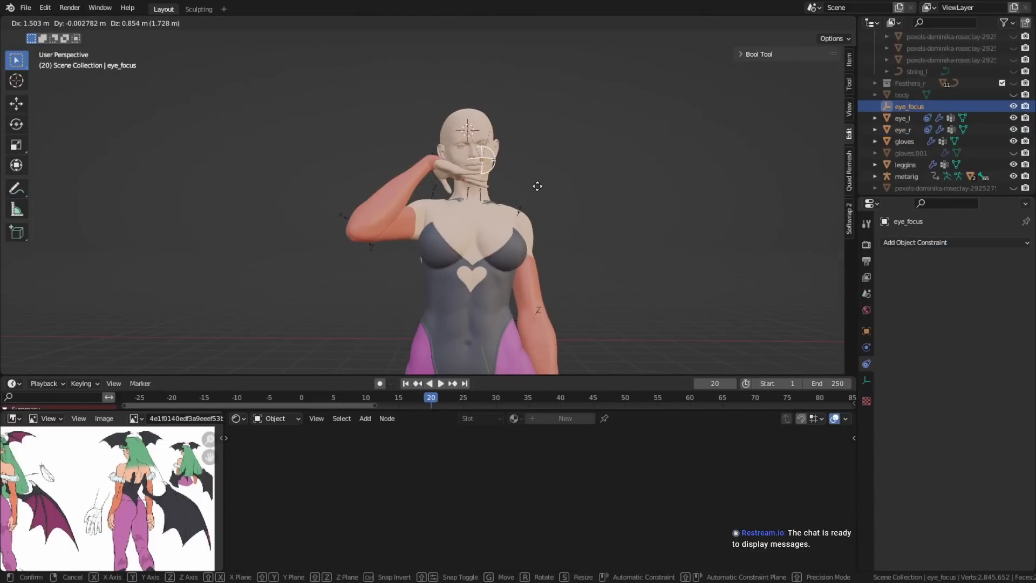
{"action": "key", "text": "Tab"}
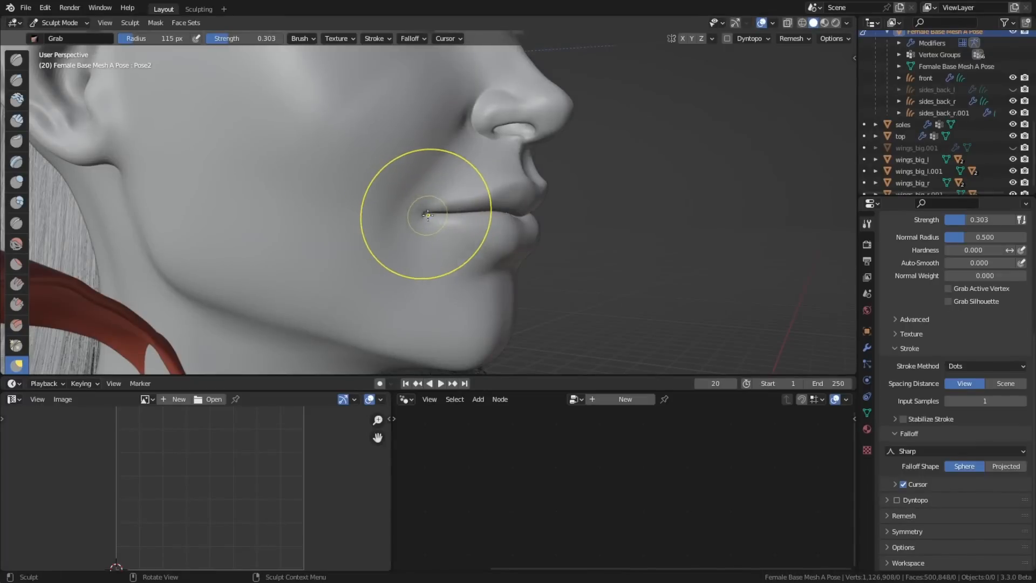
- Reshape the mouth corner, then switch workspaces for the face render
{"action": "left_click", "coordinate": [59, 22]}
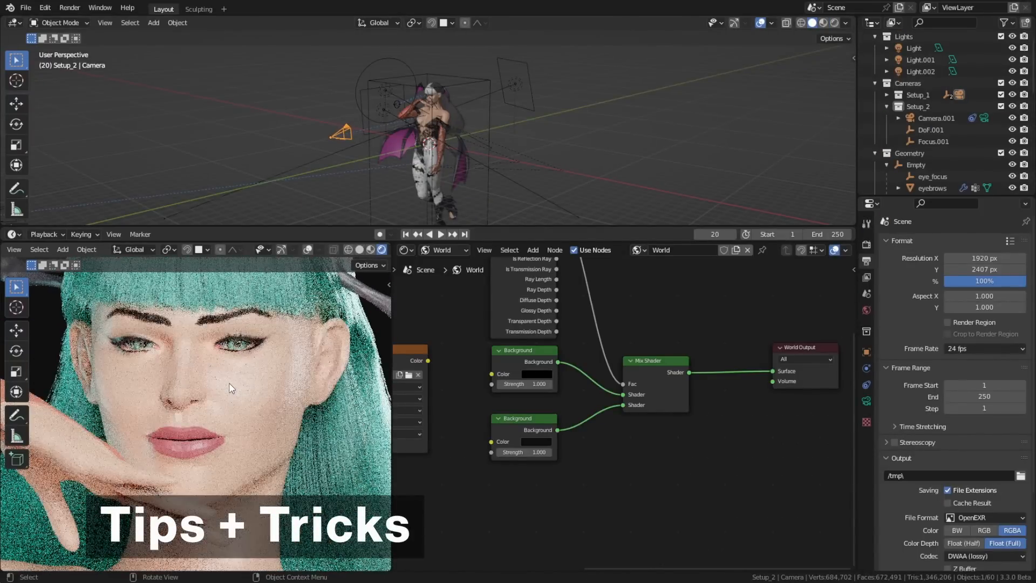
{"action": "left_click", "coordinate": [197, 9]}
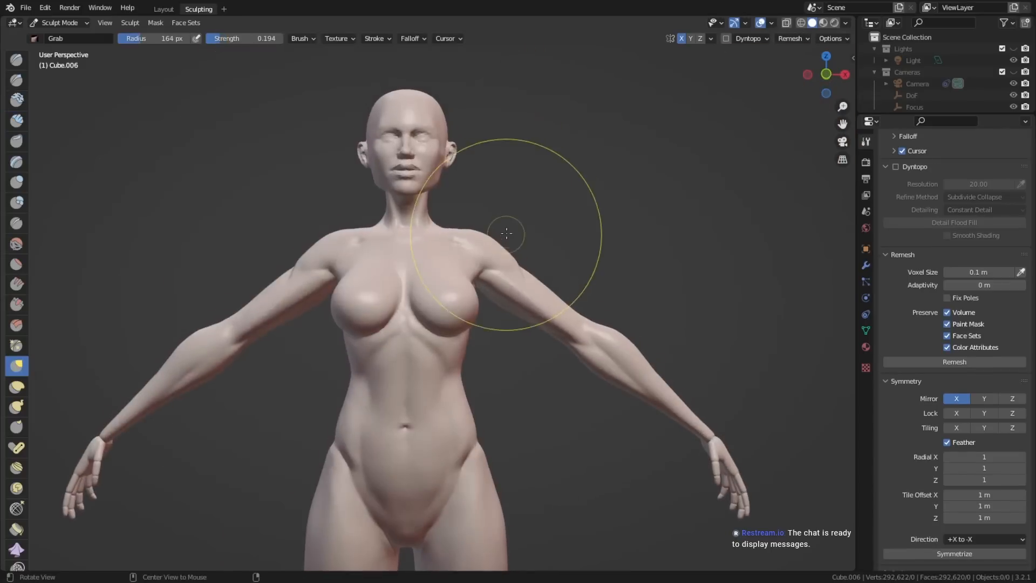
- Zoom and orbit to a side view of the base body, then change workspace
{"action": "scroll", "scroll_direction": "down", "scroll_amount": 3}
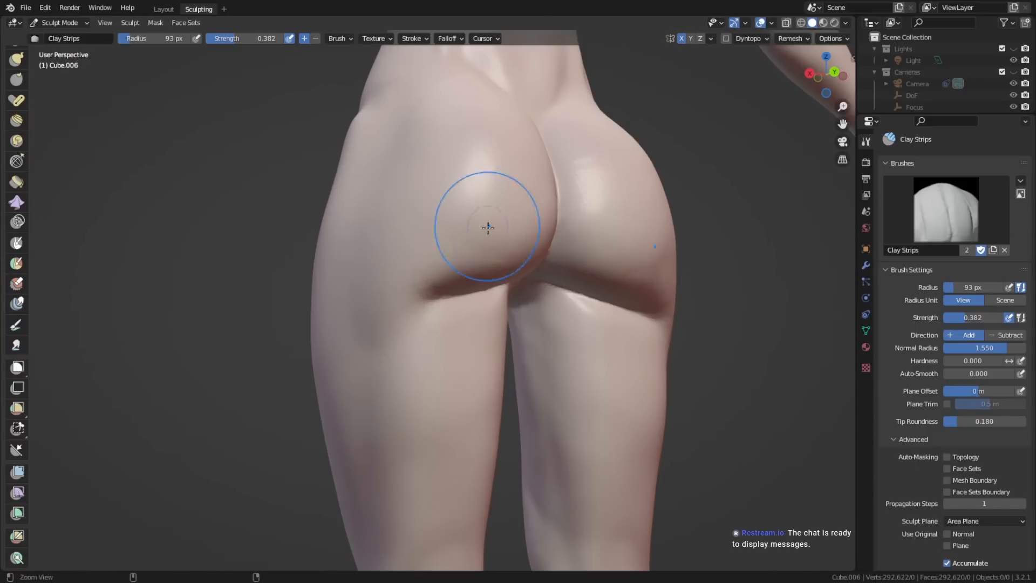
{"action": "left_click_drag", "start_coordinate": [489, 224], "coordinate": [595, 344]}
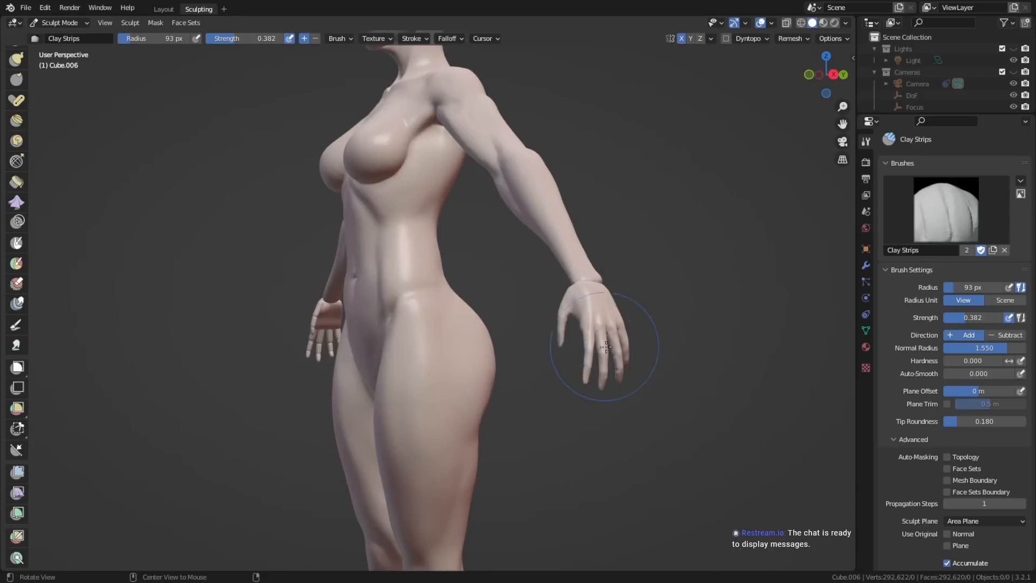
{"action": "left_click", "coordinate": [163, 9]}
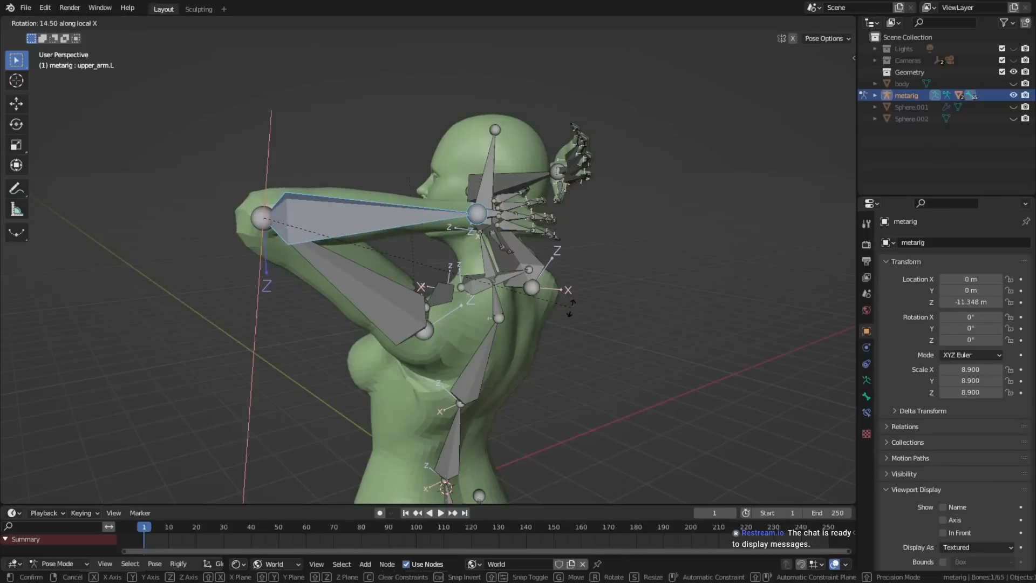
- Confirm the upper arm rotation, build up the arm, smooth the knee, and crease the abdomen
{"action": "left_click", "coordinate": [198, 8]}
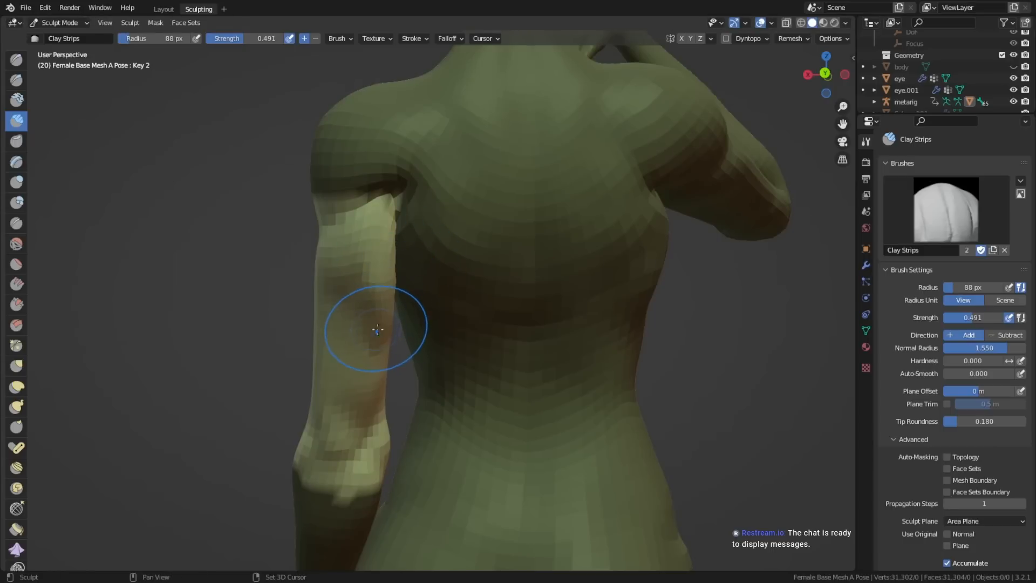
{"action": "left_click", "coordinate": [15, 365]}
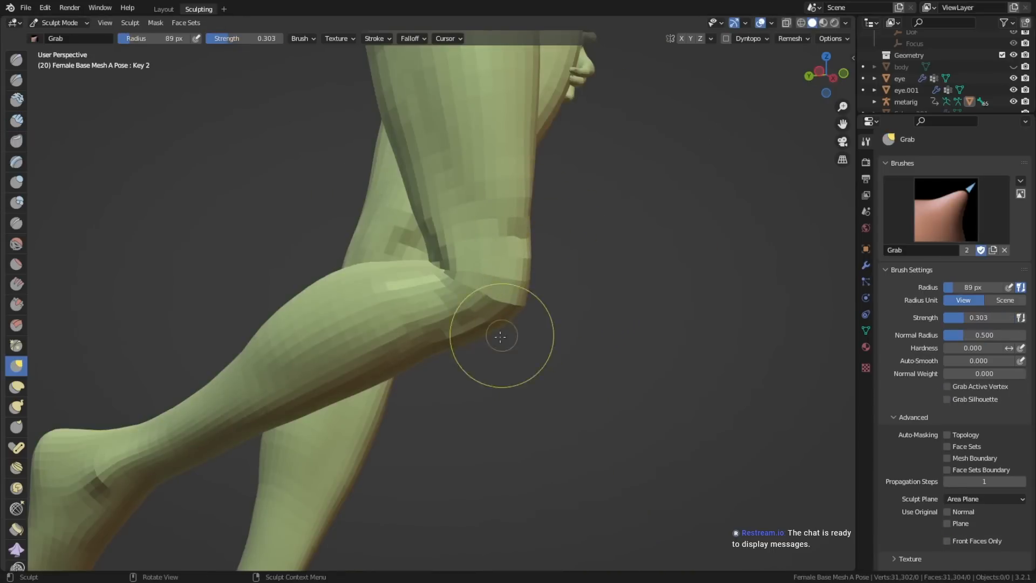
{"action": "left_click_drag", "start_coordinate": [501, 336], "coordinate": [525, 235]}
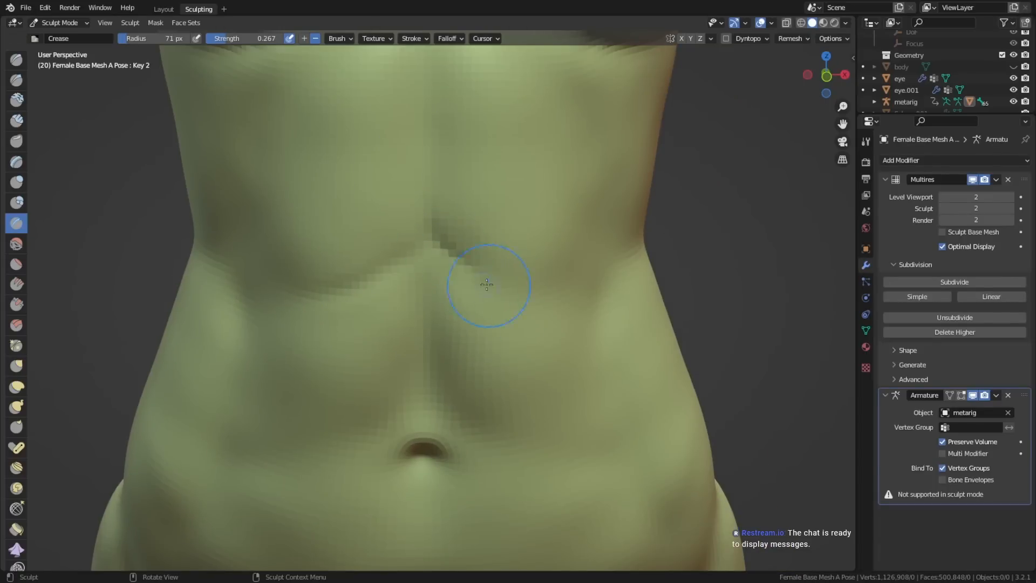
{"action": "left_click", "coordinate": [163, 9]}
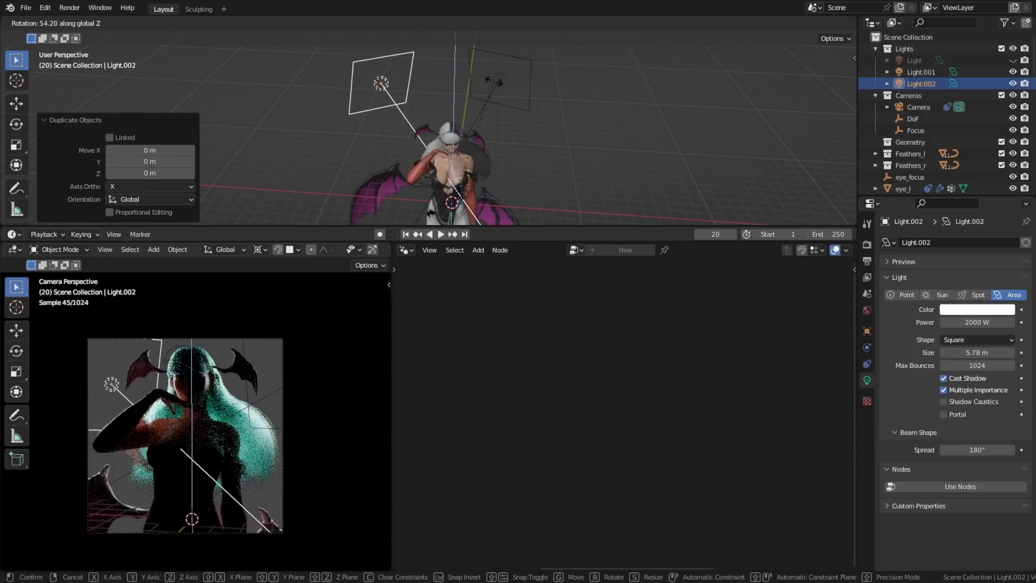
- Angle wings_big_l.001 into place, then sculpt the collarbone and shoulder with Clay Strips
{"action": "left_click", "coordinate": [199, 9]}
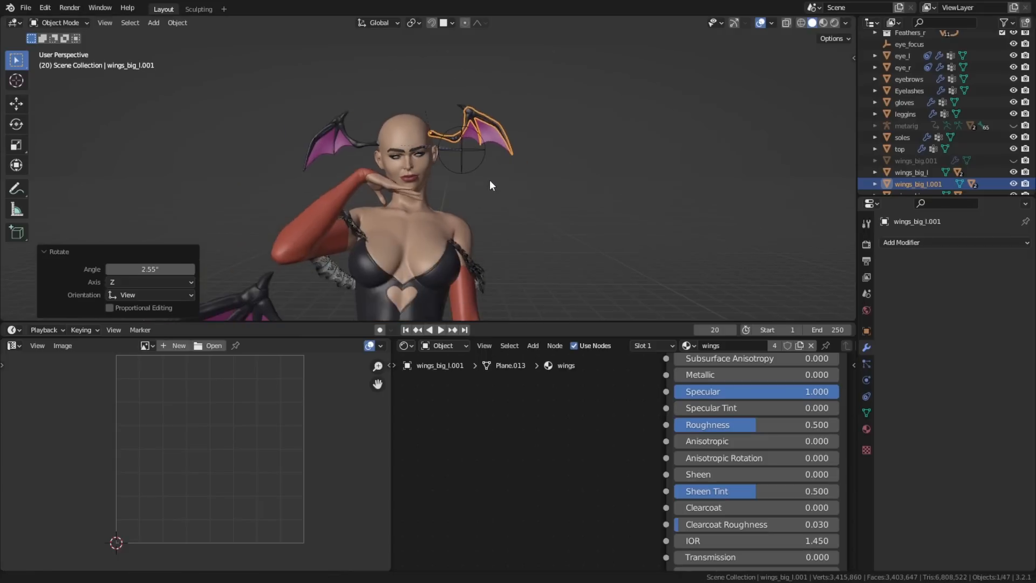
{"action": "left_click", "coordinate": [198, 9]}
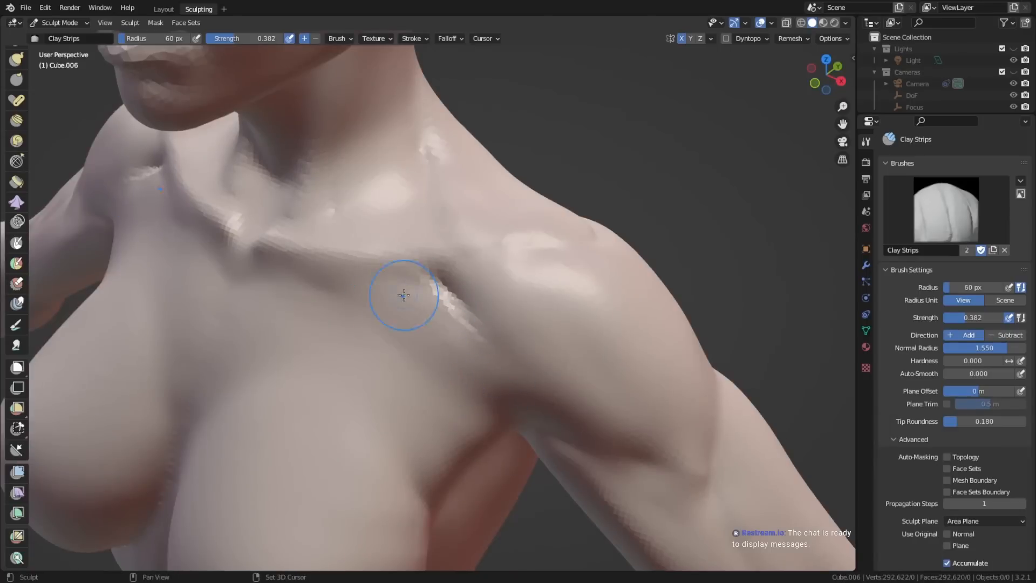
{"action": "left_click_drag", "start_coordinate": [404, 294], "coordinate": [477, 285]}
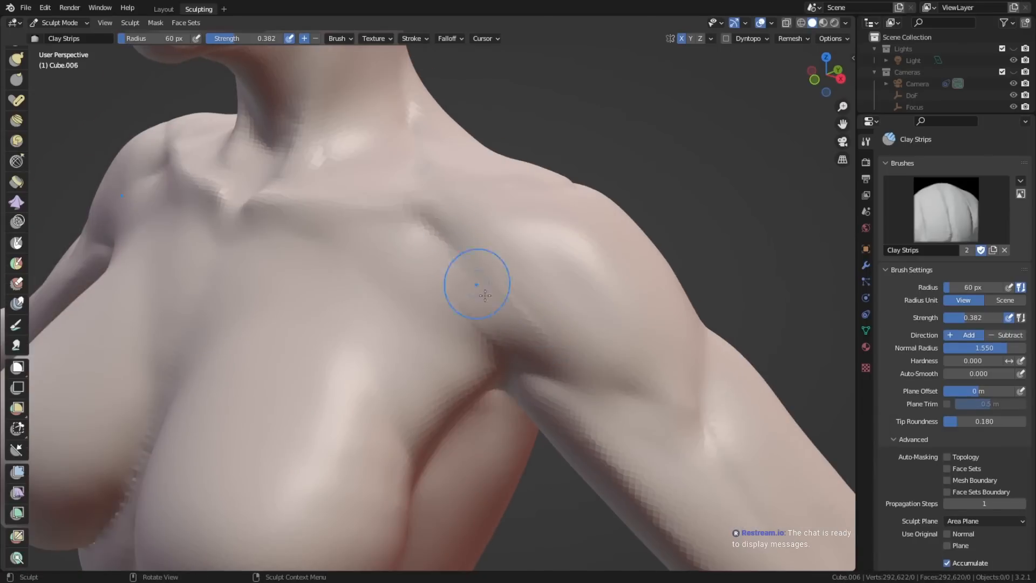